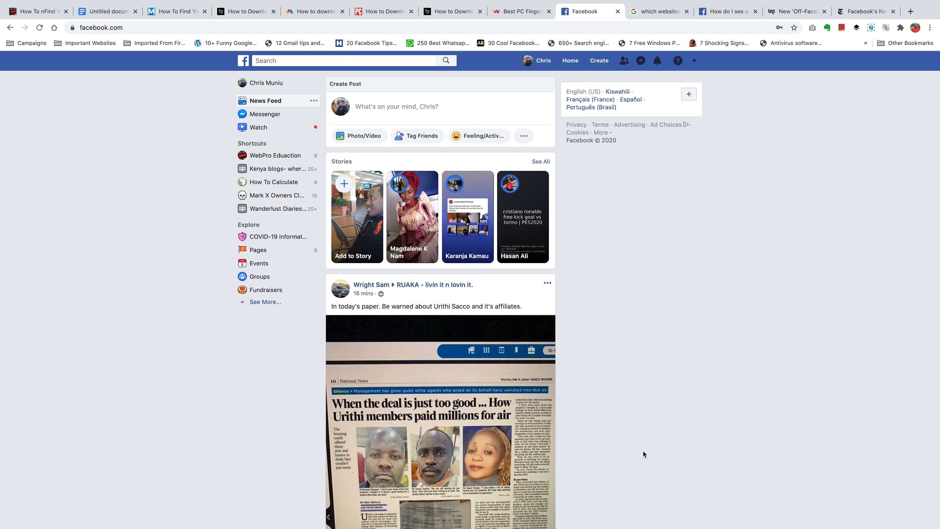
{"action": "mouse_move", "coordinate": [683, 452]}
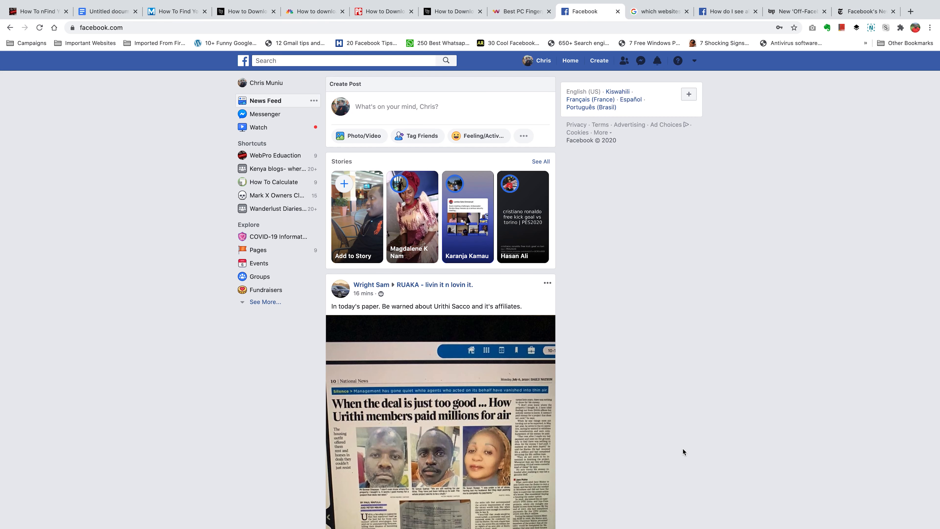
{"action": "mouse_move", "coordinate": [696, 365]}
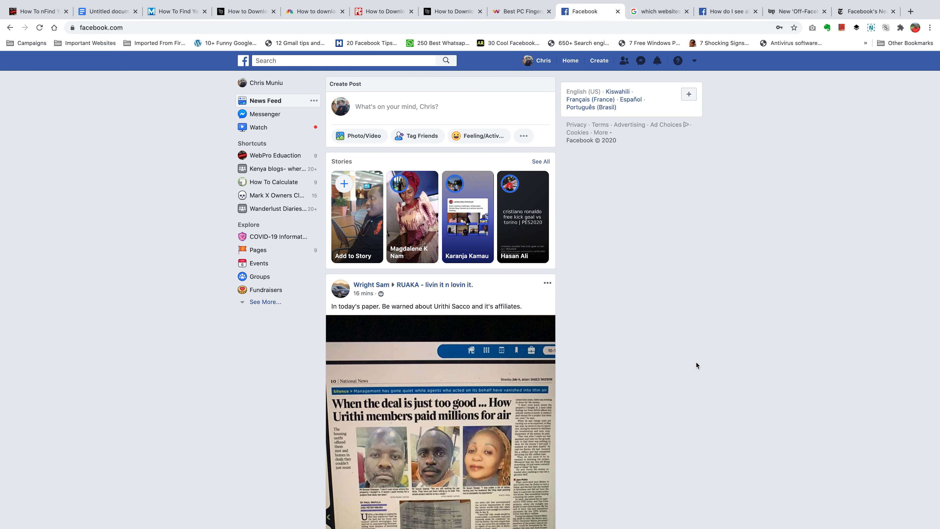
{"action": "mouse_move", "coordinate": [694, 61]}
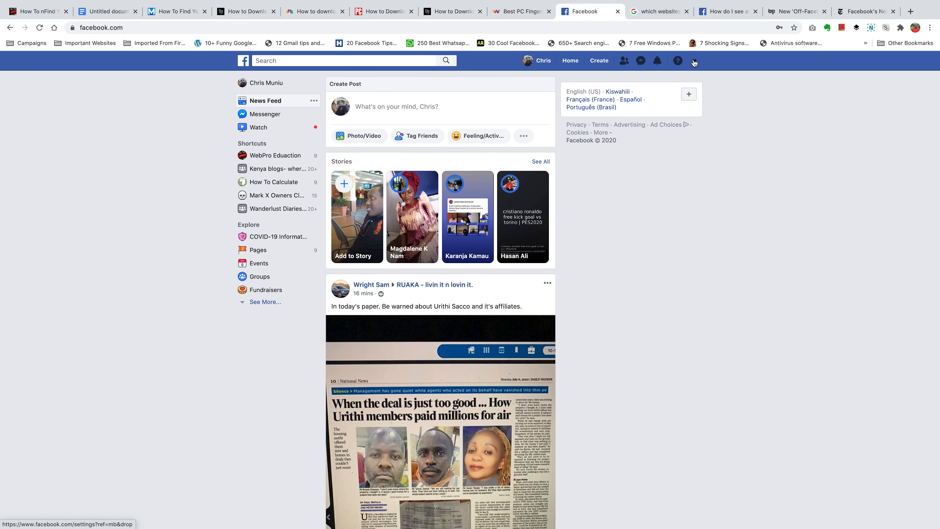
Reach Settings from the top-bar account menu to show General Account Settings
{"action": "left_click", "coordinate": [694, 60]}
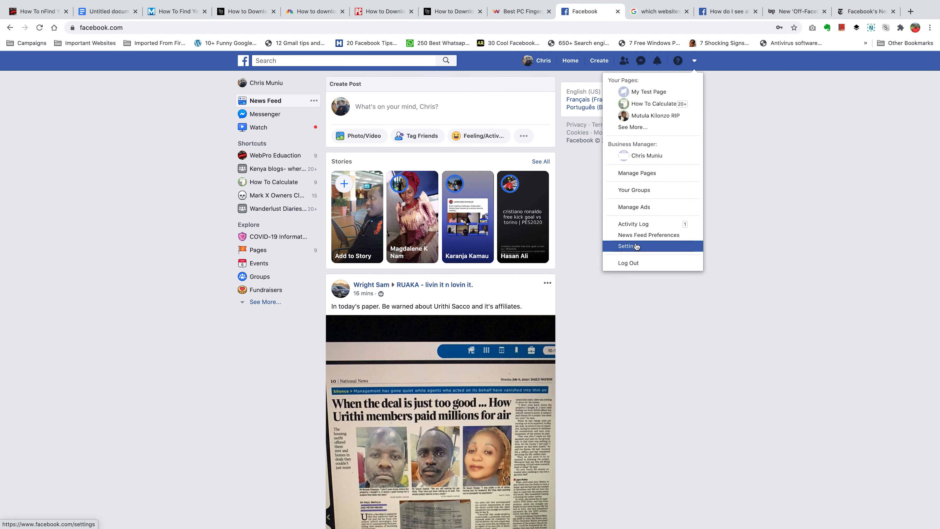
{"action": "left_click", "coordinate": [628, 246]}
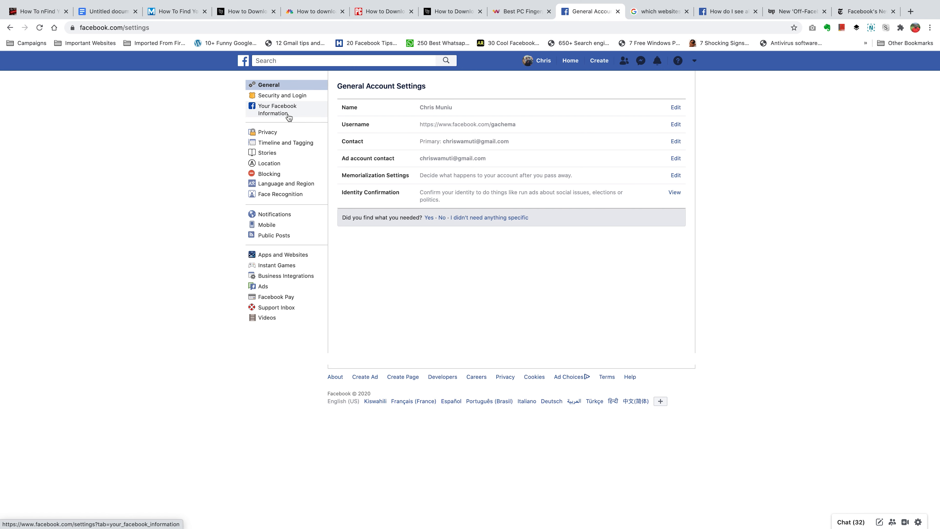
Switch the Settings sidebar to Your Facebook Information
{"action": "left_click", "coordinate": [278, 110]}
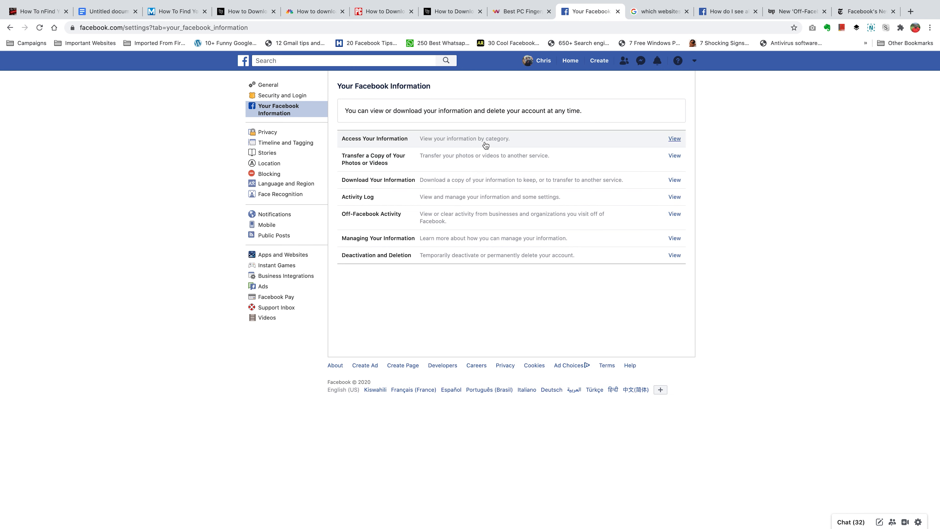
{"action": "mouse_move", "coordinate": [515, 144]}
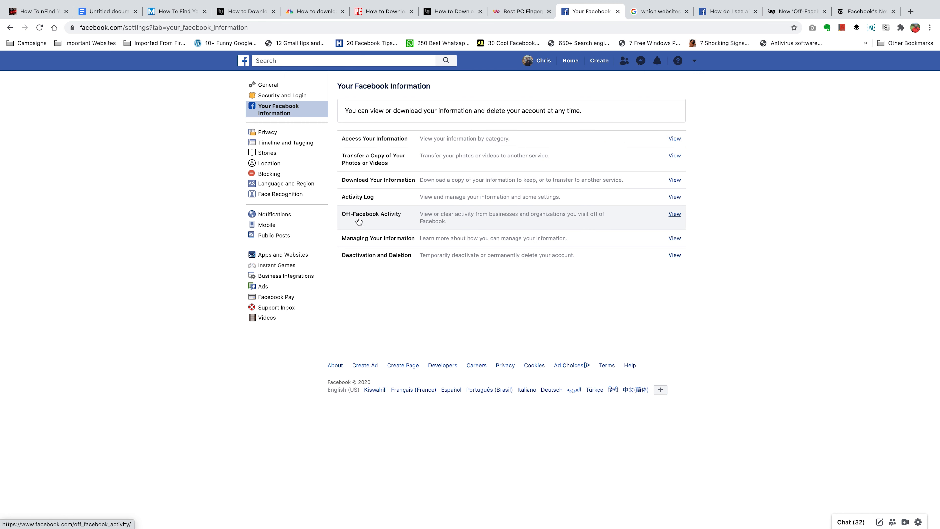
{"action": "mouse_move", "coordinate": [477, 225]}
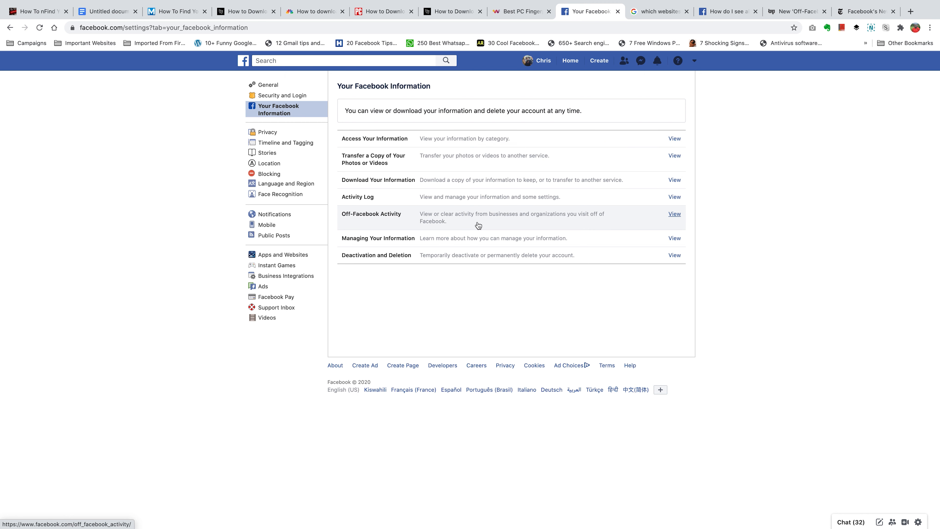
{"action": "mouse_move", "coordinate": [485, 225]}
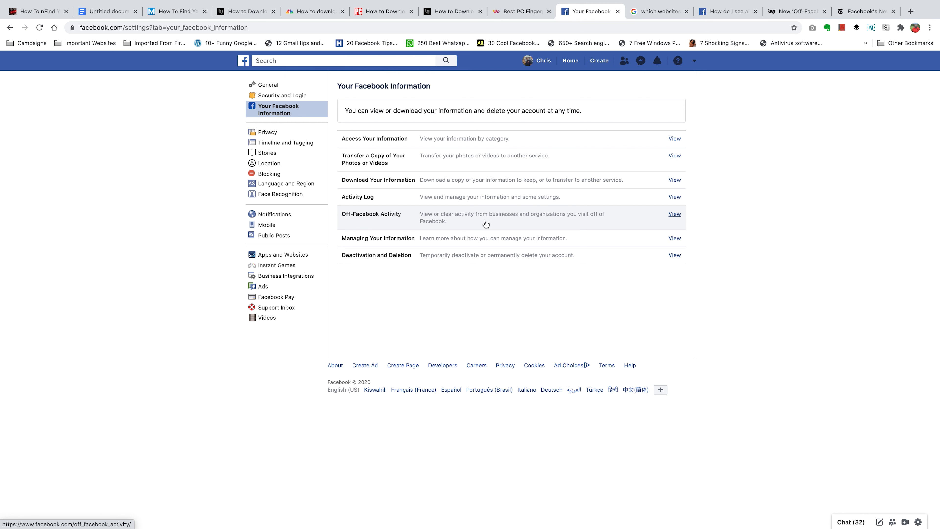
{"action": "mouse_move", "coordinate": [550, 225]}
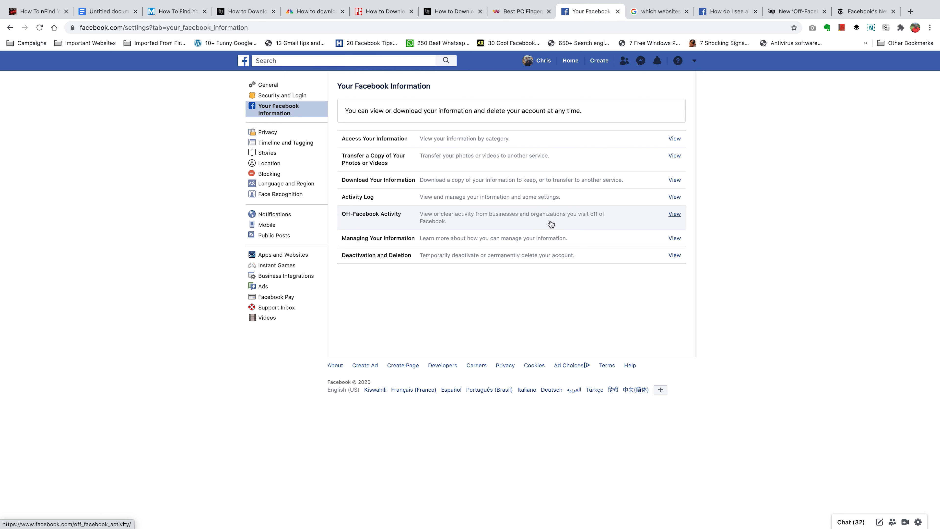
{"action": "mouse_move", "coordinate": [597, 224]}
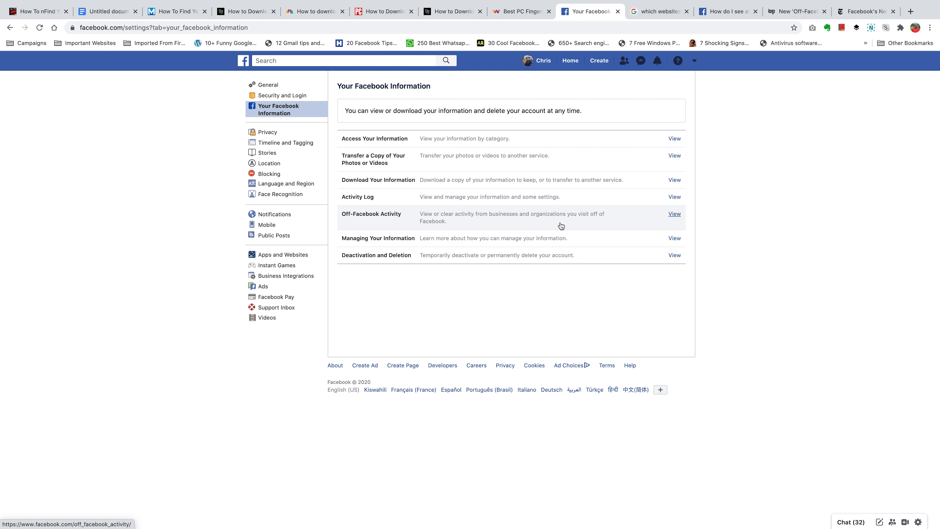
{"action": "mouse_move", "coordinate": [485, 165]}
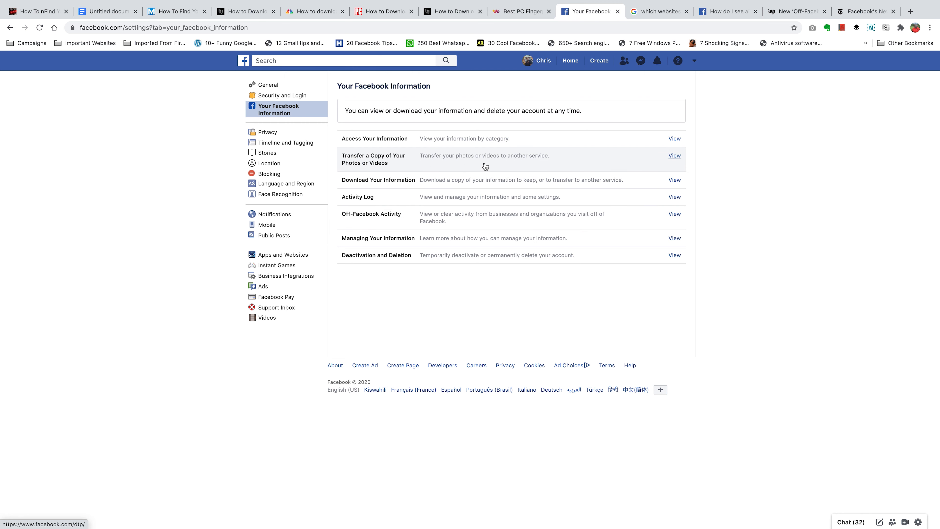
{"action": "left_click", "coordinate": [674, 138]}
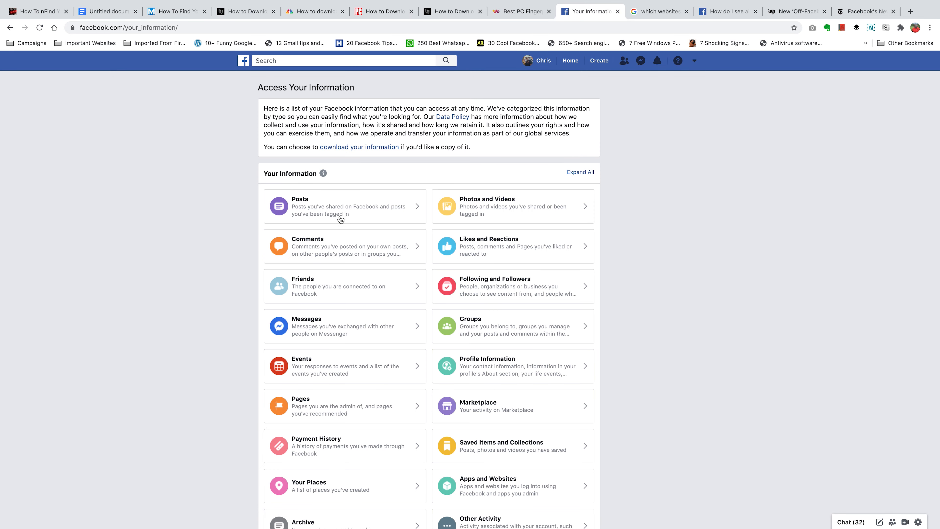
{"action": "mouse_move", "coordinate": [499, 315]}
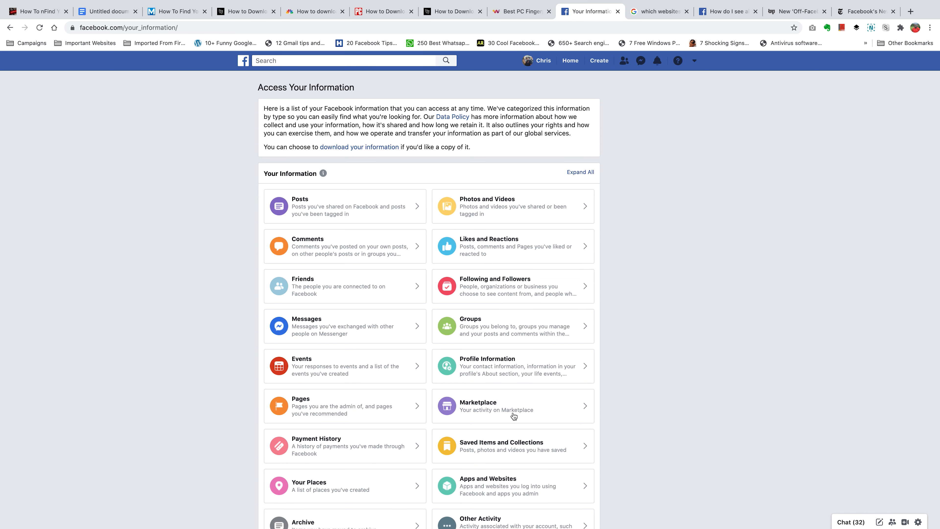
{"action": "scroll", "scroll_direction": "down", "scroll_amount": 3}
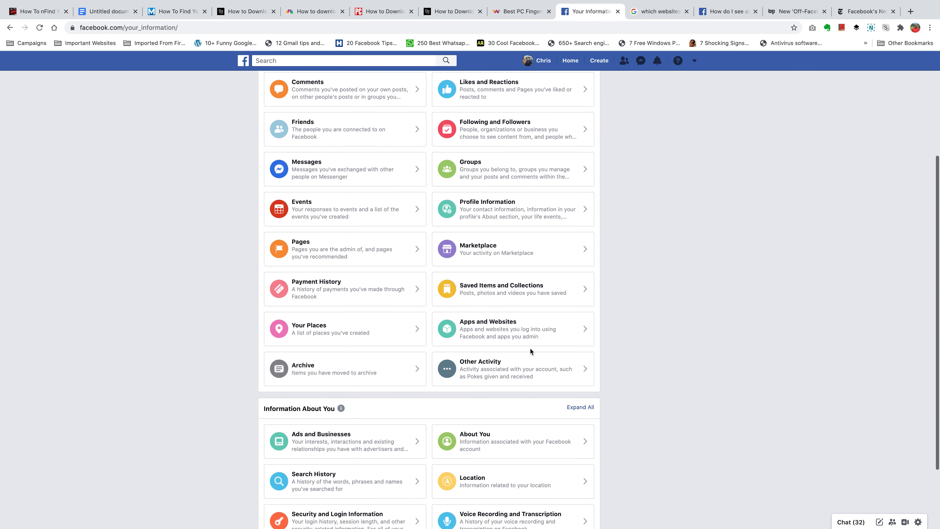
{"action": "scroll", "scroll_direction": "down", "scroll_amount": 3}
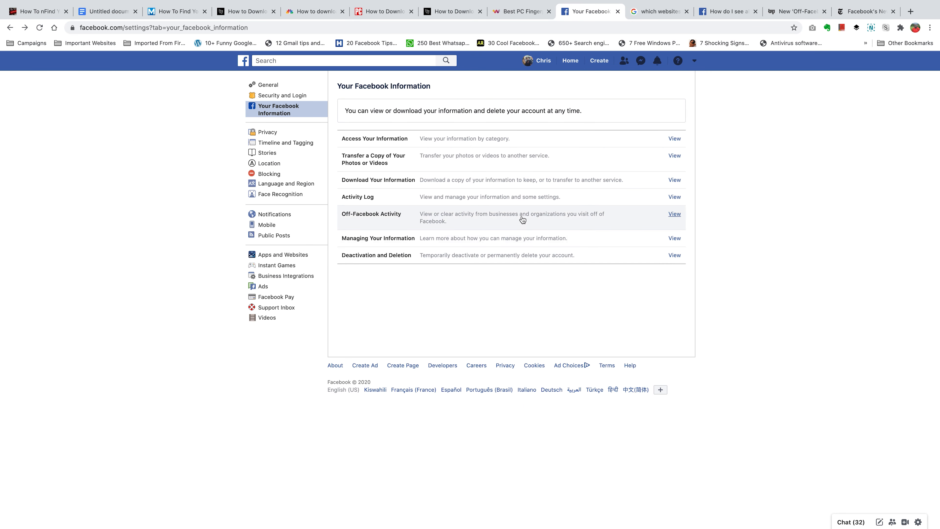
View the Off-Facebook Activity page from the Your Facebook Information list
{"action": "left_click", "coordinate": [674, 214]}
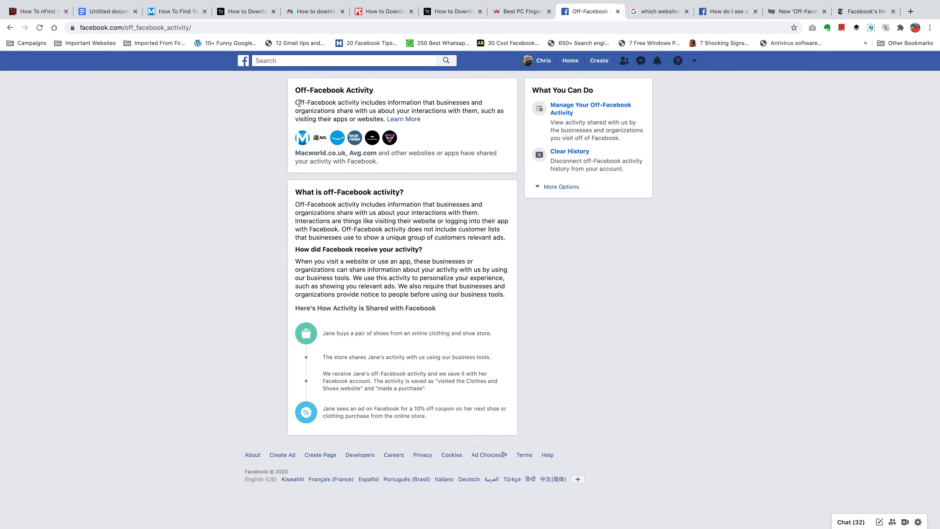
{"action": "mouse_move", "coordinate": [425, 101]}
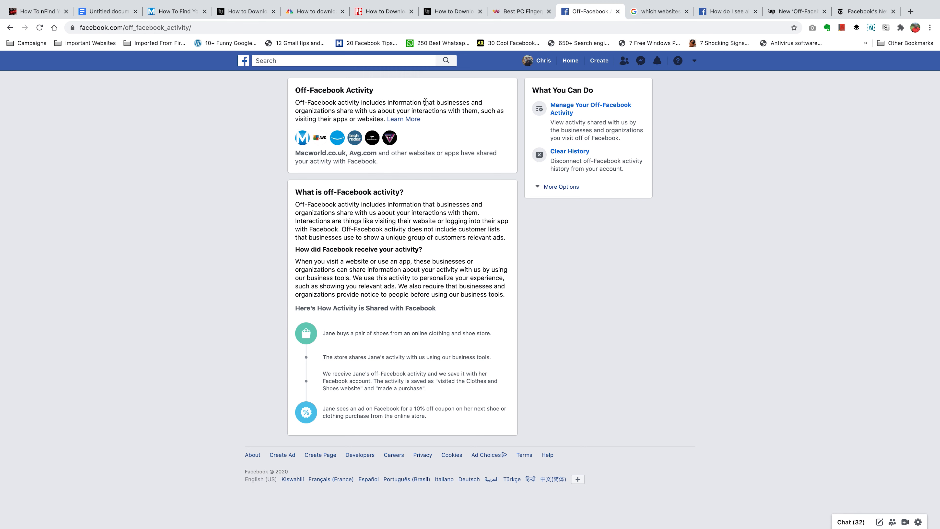
{"action": "mouse_move", "coordinate": [315, 110]}
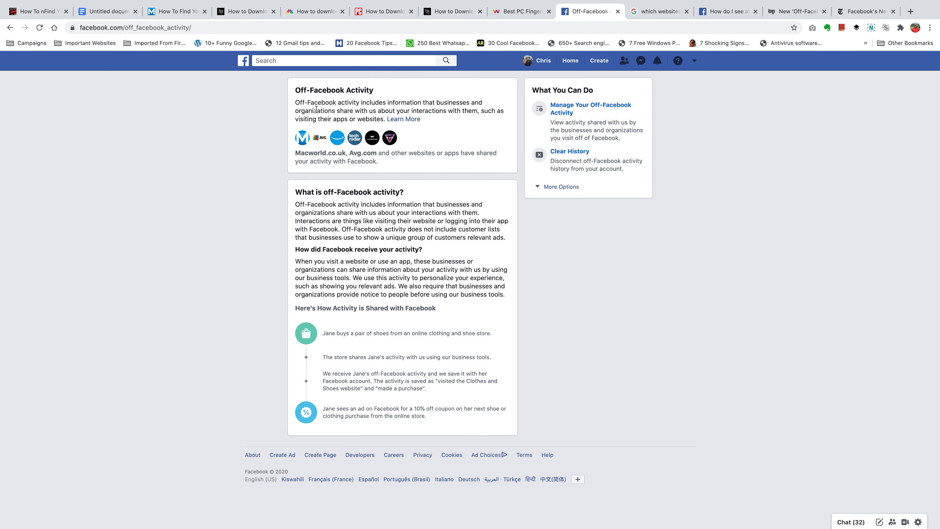
{"action": "mouse_move", "coordinate": [438, 112]}
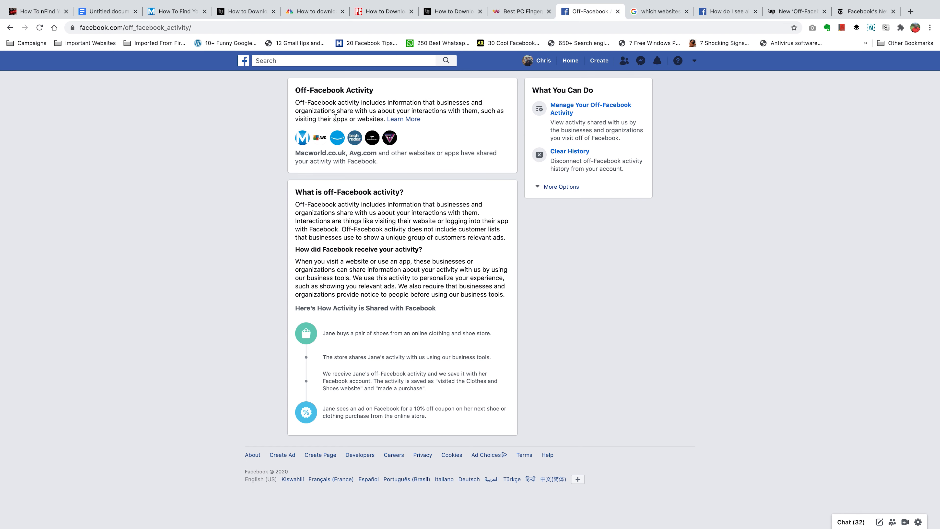
{"action": "mouse_move", "coordinate": [446, 210]}
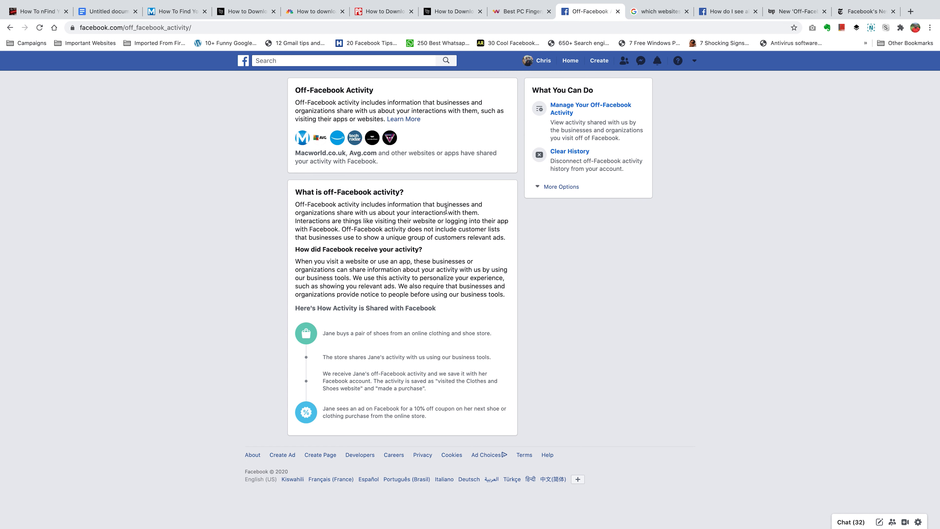
{"action": "left_click", "coordinate": [590, 109]}
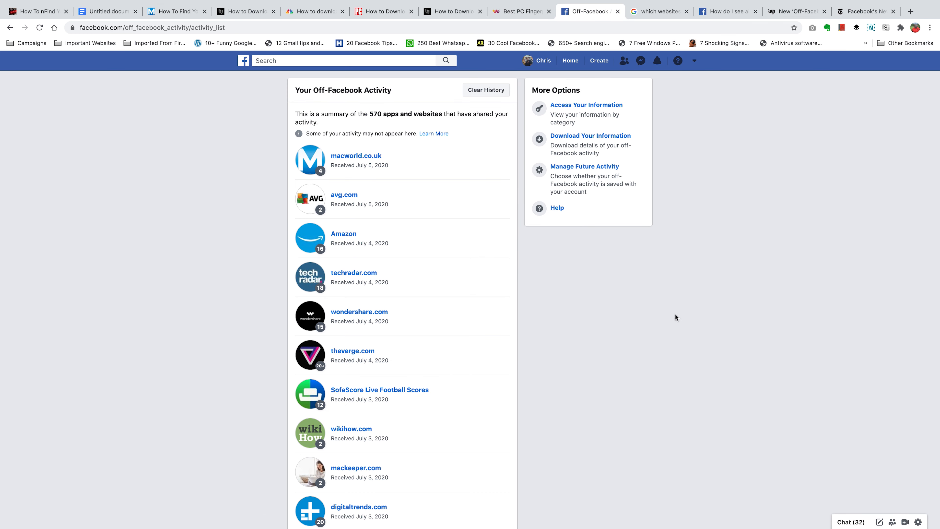
{"action": "mouse_move", "coordinate": [205, 186]}
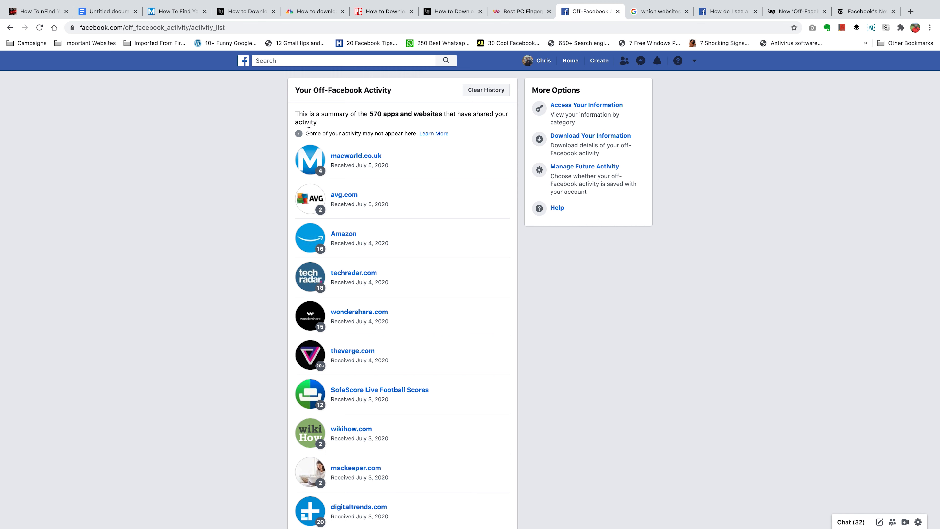
{"action": "mouse_move", "coordinate": [371, 115]}
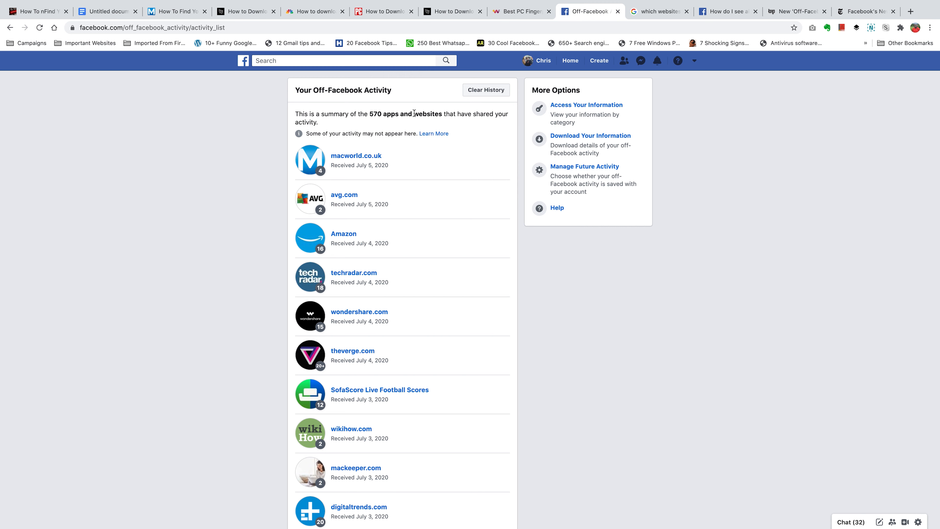
{"action": "mouse_move", "coordinate": [424, 161]}
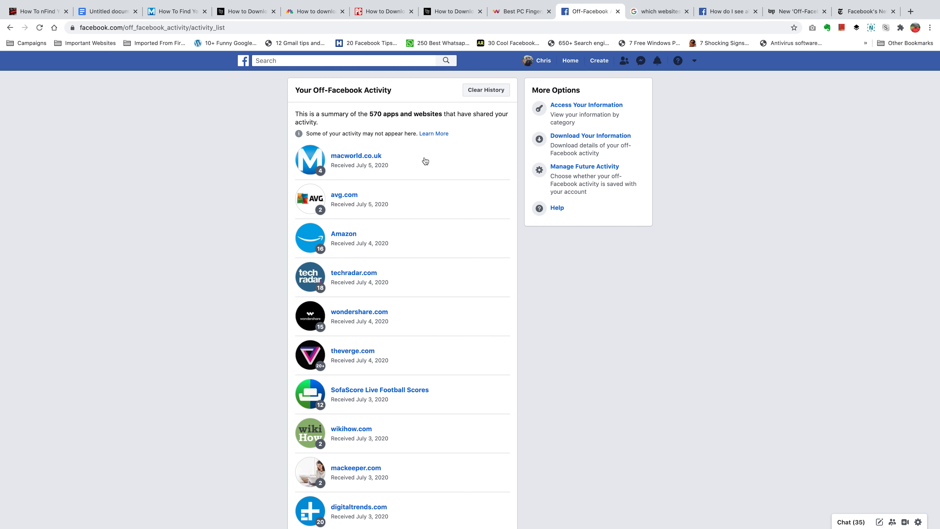
{"action": "mouse_move", "coordinate": [361, 229]}
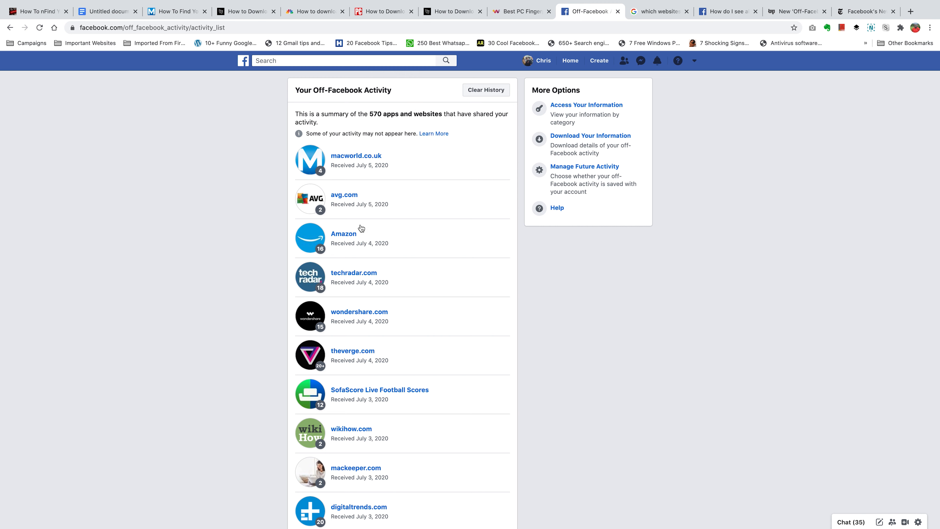
{"action": "scroll", "scroll_direction": "down", "scroll_amount": 3}
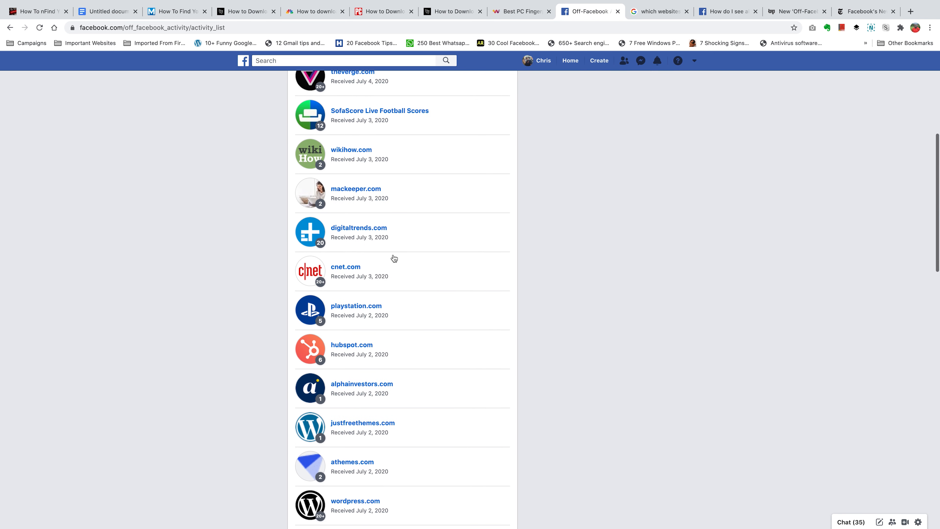
{"action": "scroll", "scroll_direction": "down", "scroll_amount": 3}
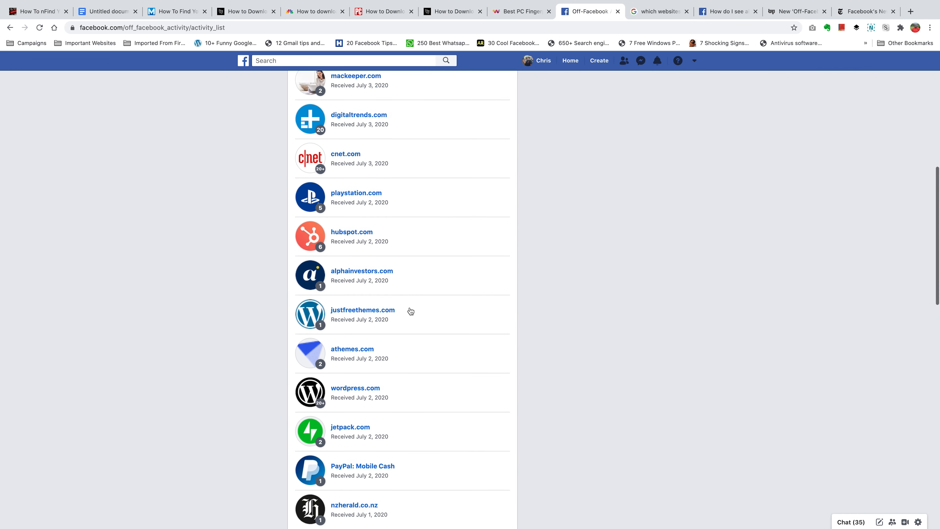
{"action": "scroll", "scroll_direction": "down", "scroll_amount": 3}
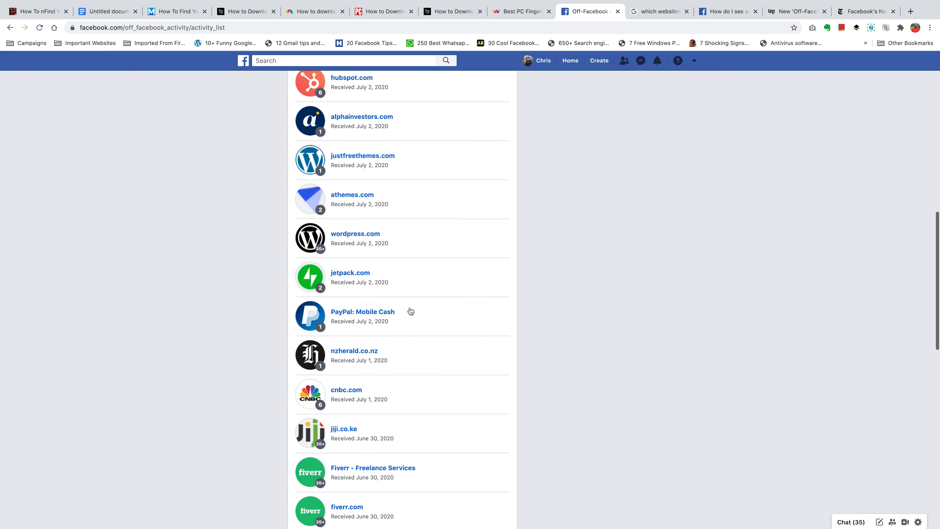
{"action": "mouse_move", "coordinate": [553, 322]}
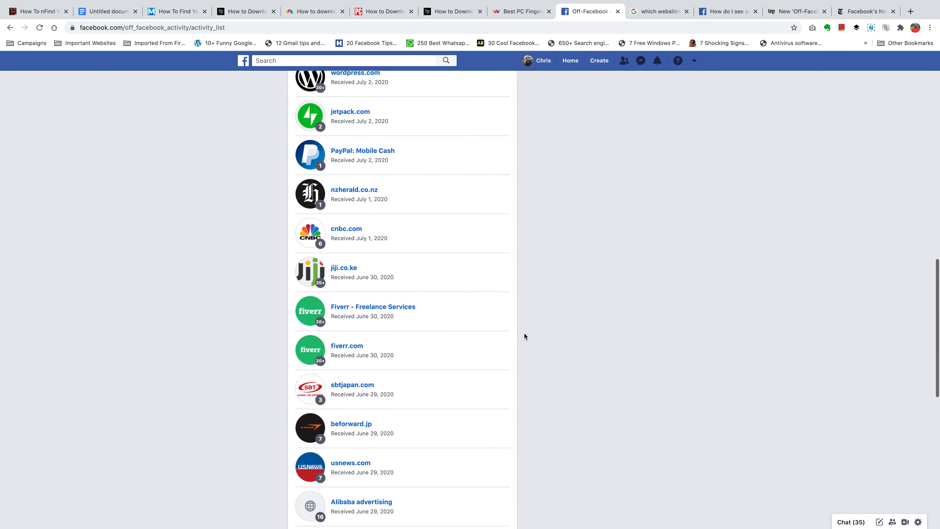
{"action": "scroll", "scroll_direction": "down", "scroll_amount": 3}
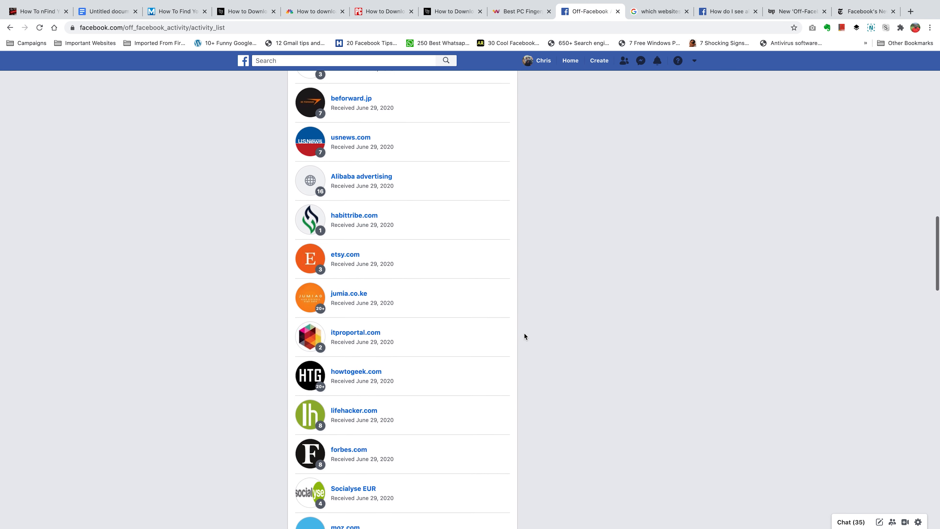
{"action": "scroll", "scroll_direction": "down", "scroll_amount": 3}
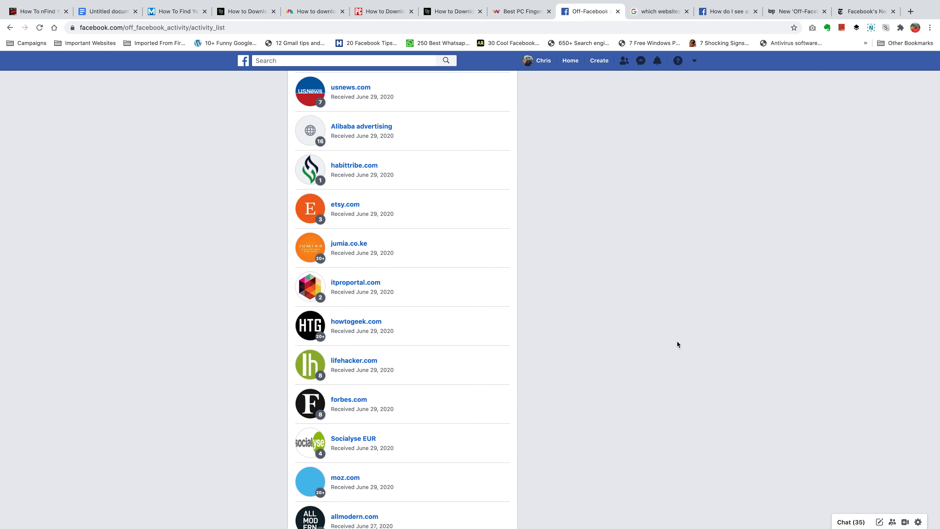
{"action": "scroll", "scroll_direction": "down", "scroll_amount": 3}
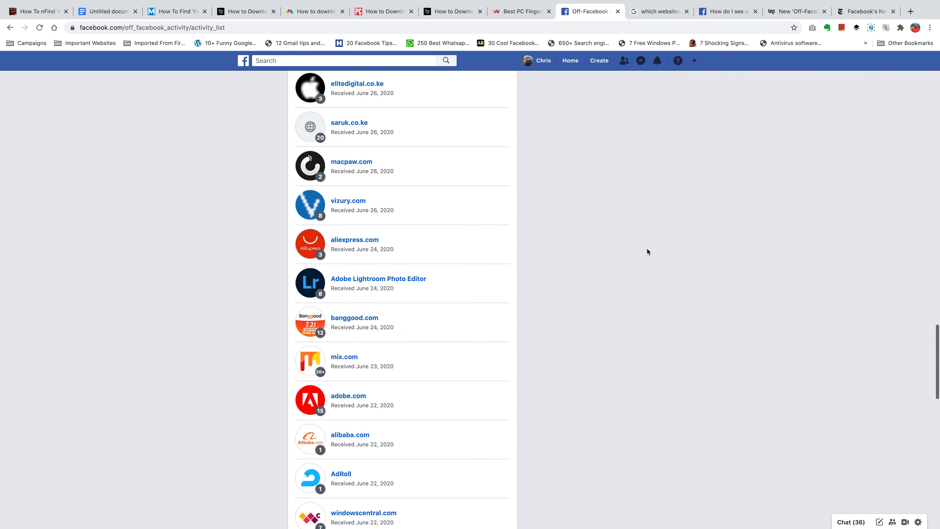
{"action": "scroll", "scroll_direction": "down", "scroll_amount": 3}
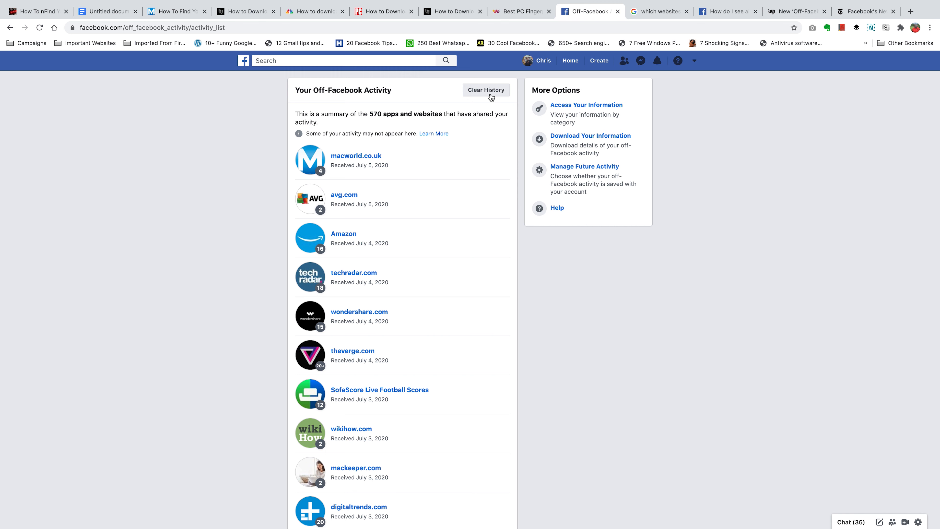
{"action": "mouse_move", "coordinate": [427, 180]}
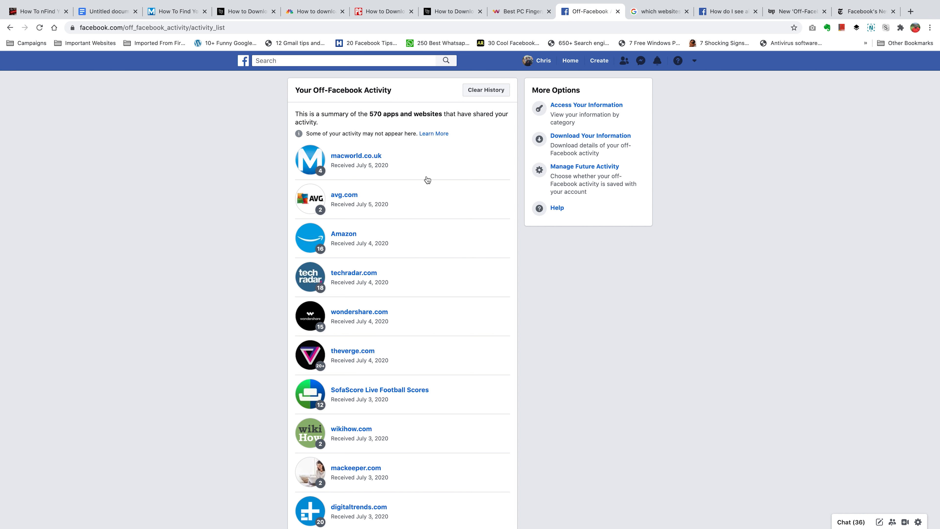
{"action": "scroll", "scroll_direction": "down", "scroll_amount": 3}
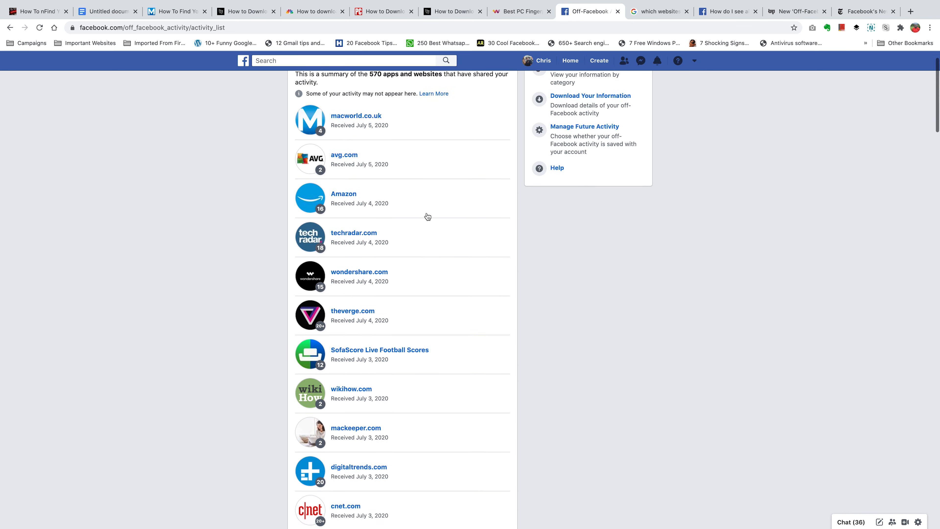
Clear the off-Facebook activity history, confirm it, and dismiss the cleared notice
{"action": "left_click", "coordinate": [486, 90]}
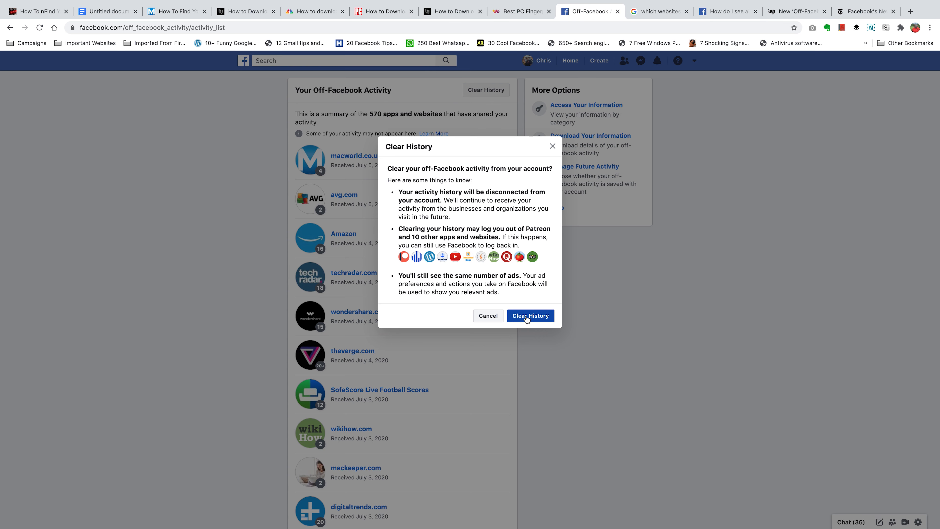
{"action": "left_click", "coordinate": [530, 316]}
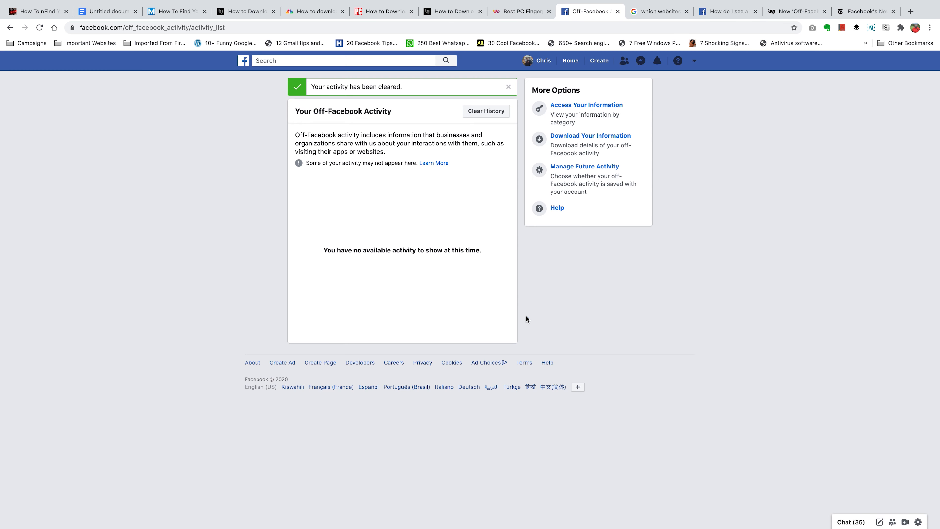
{"action": "left_click", "coordinate": [508, 86]}
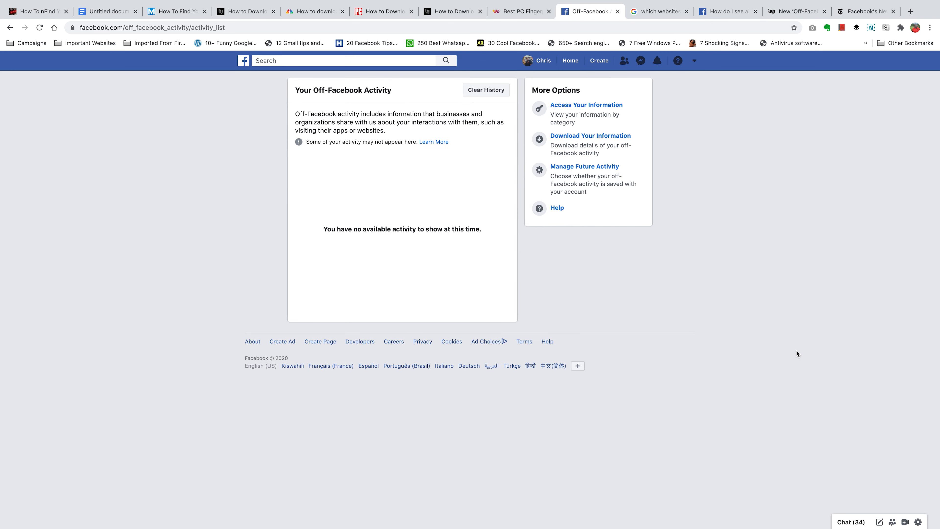
{"action": "mouse_move", "coordinate": [499, 240]}
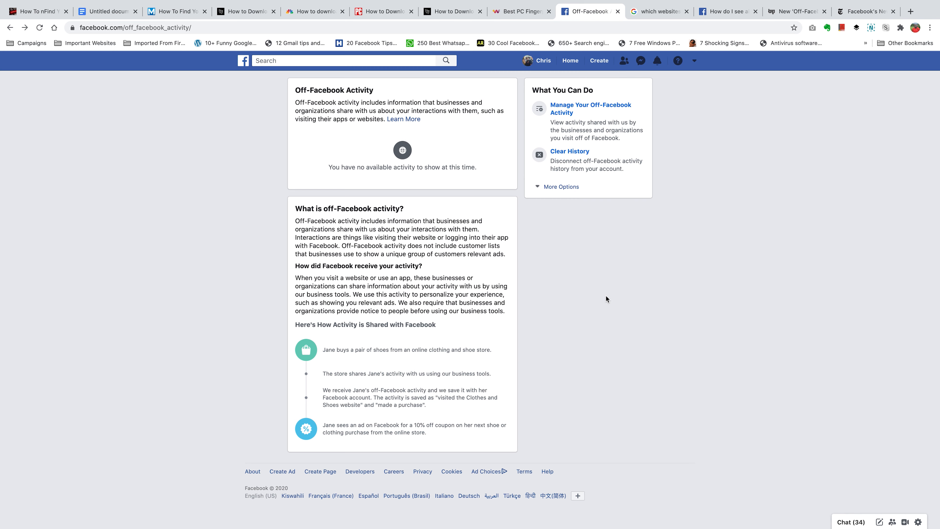
{"action": "mouse_move", "coordinate": [569, 151]}
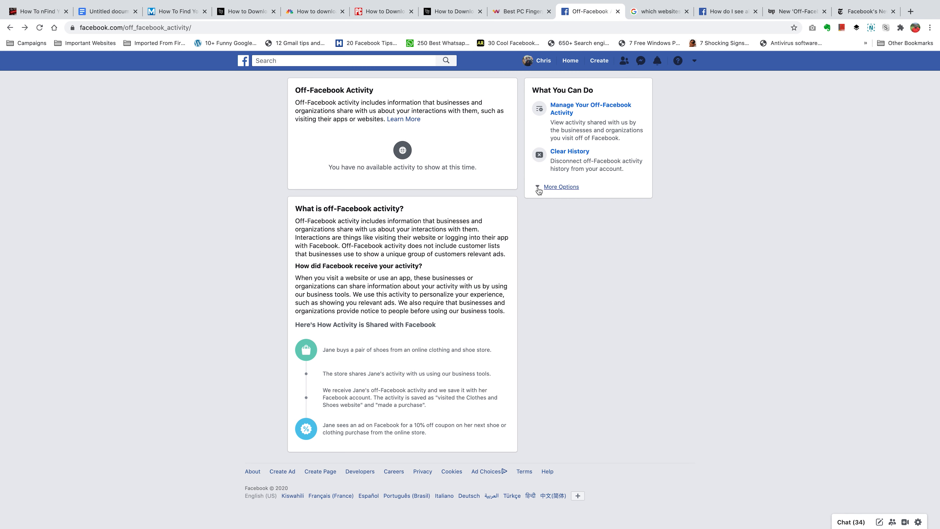
{"action": "left_click", "coordinate": [561, 186]}
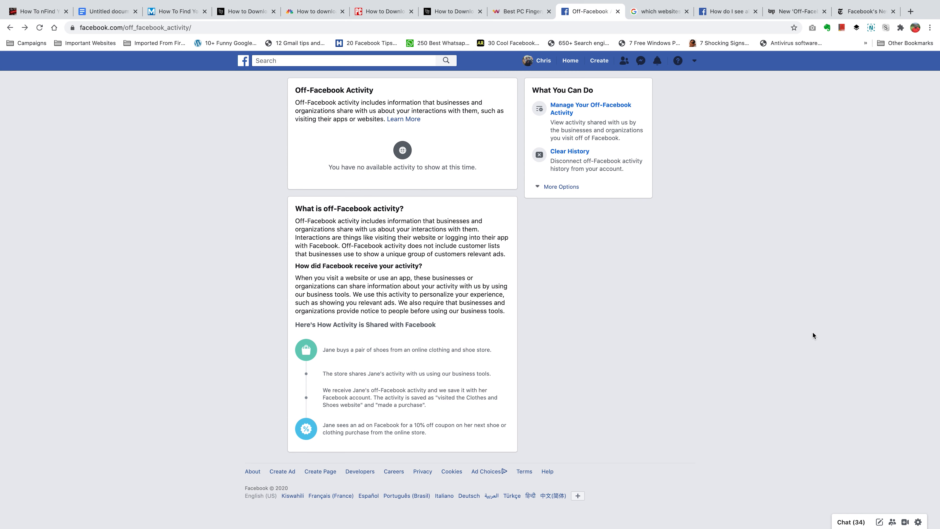
Return to the Facebook home News Feed via the top-bar Home link
{"action": "left_click", "coordinate": [569, 61]}
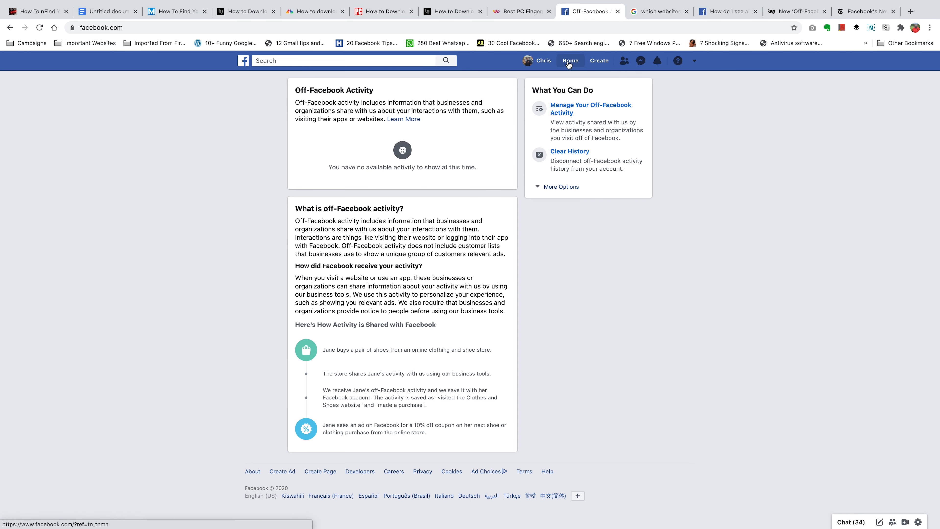
{"action": "left_click", "coordinate": [568, 61]}
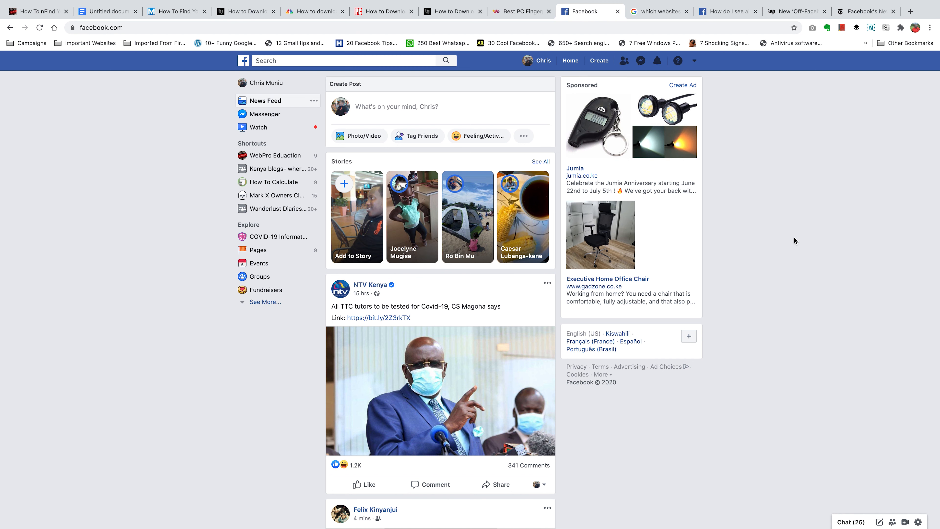
{"action": "mouse_move", "coordinate": [791, 256]}
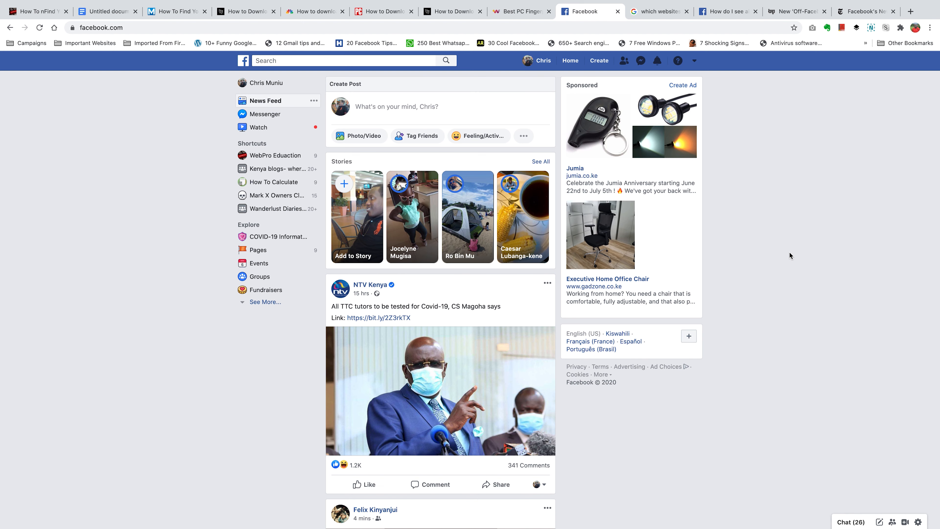
{"action": "mouse_move", "coordinate": [731, 401]}
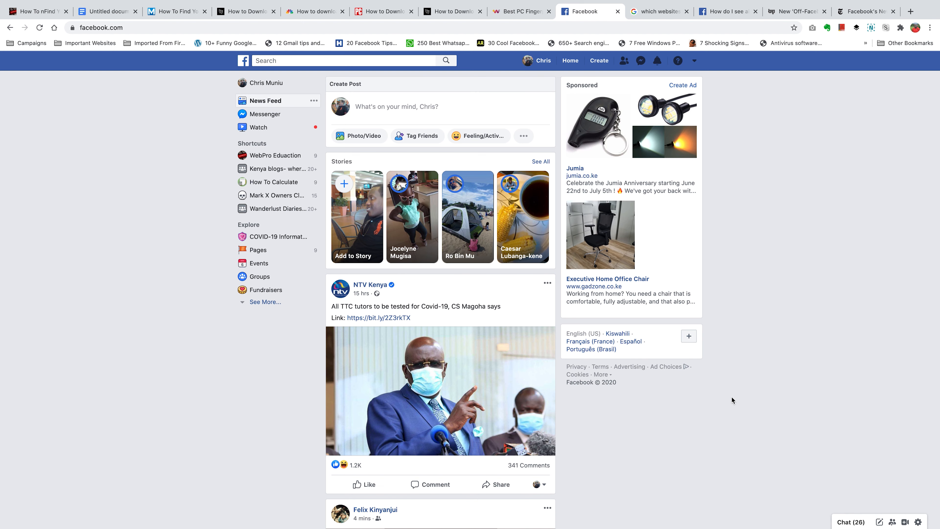